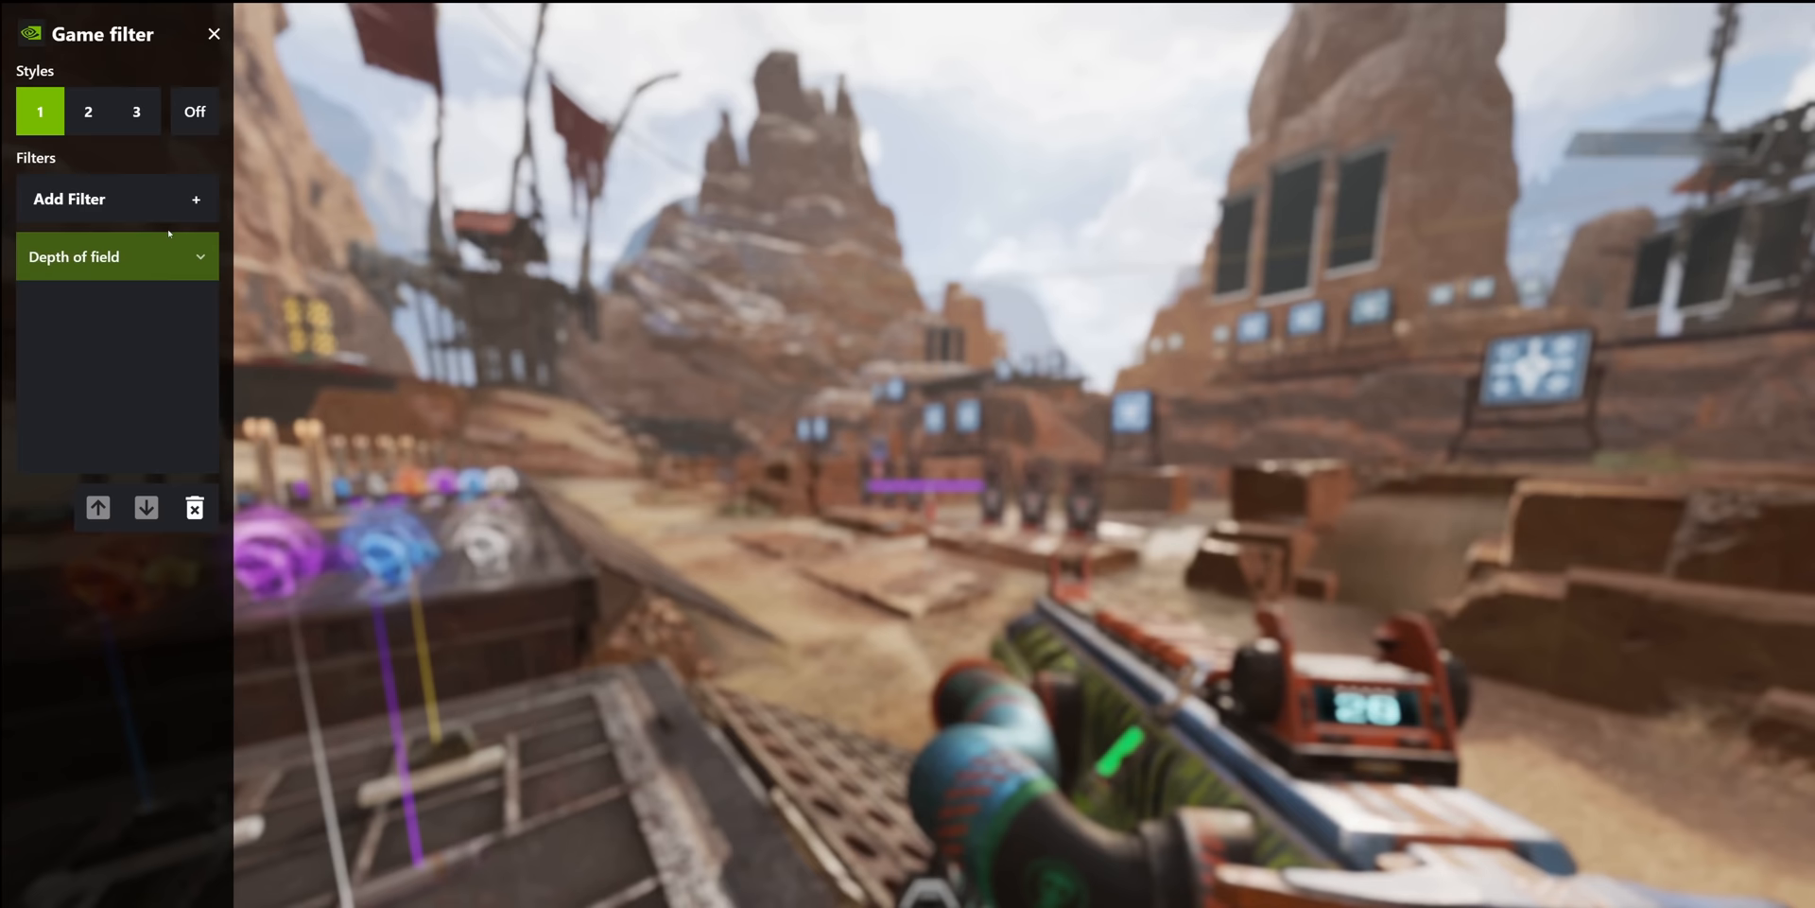
Expand the Depth of field filter in Style 1 to reveal its Focus Depth, blur curve and Blur radius sliders.
click(104, 255)
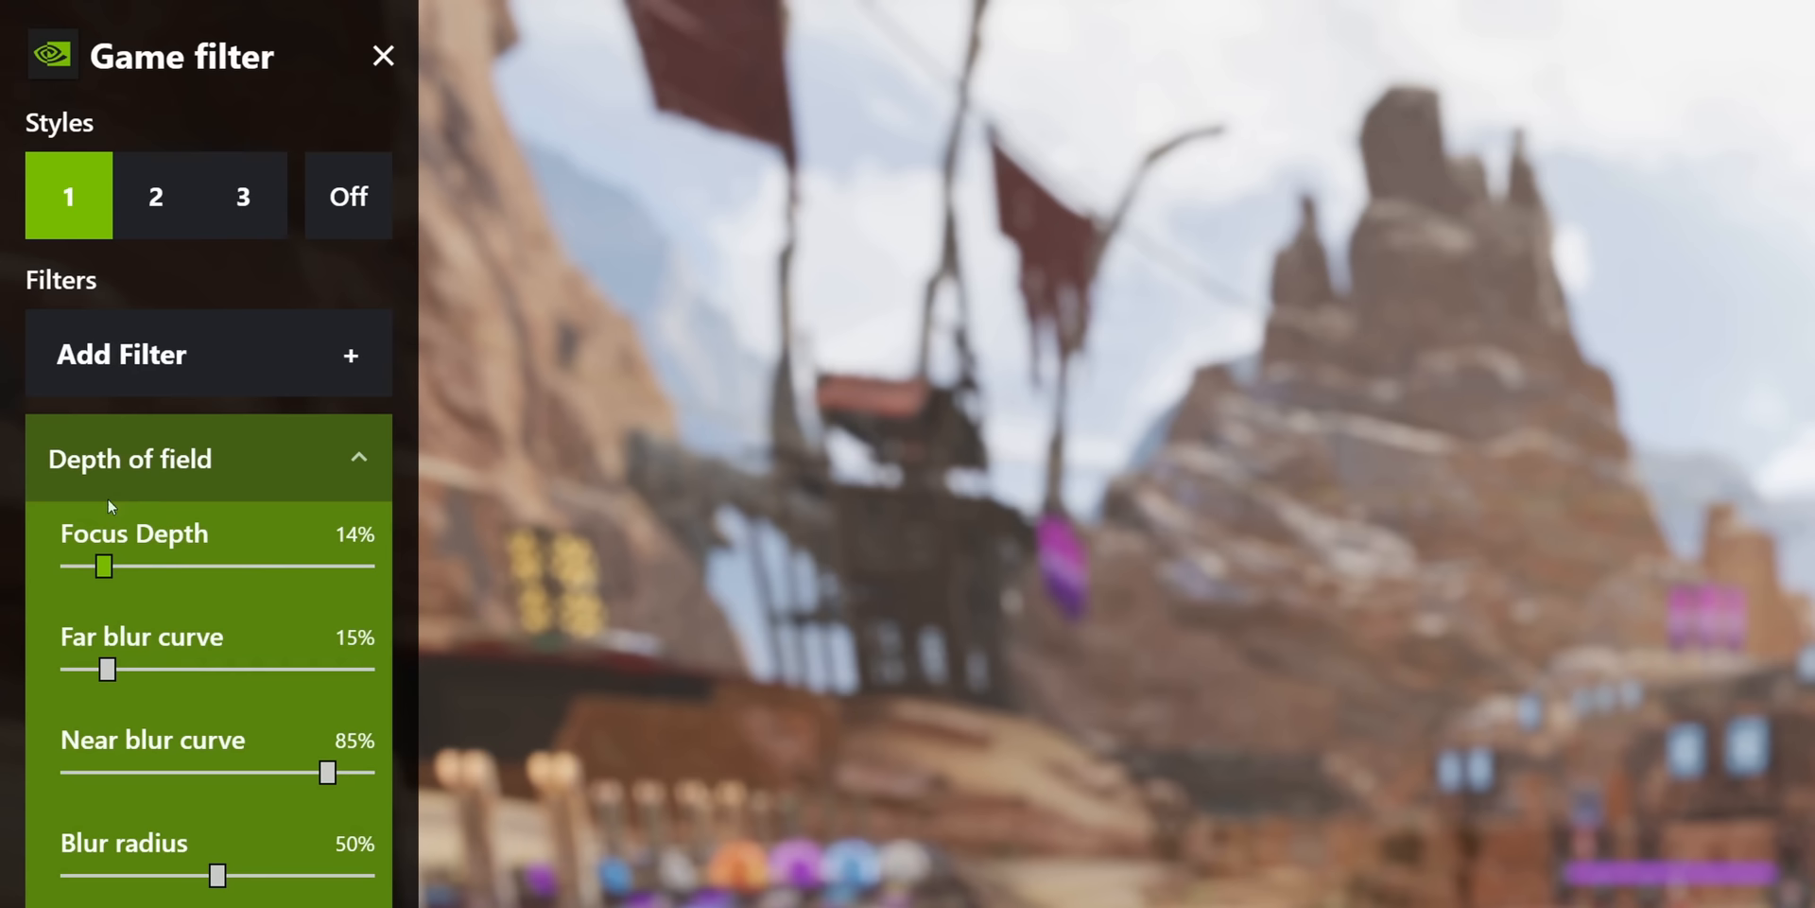